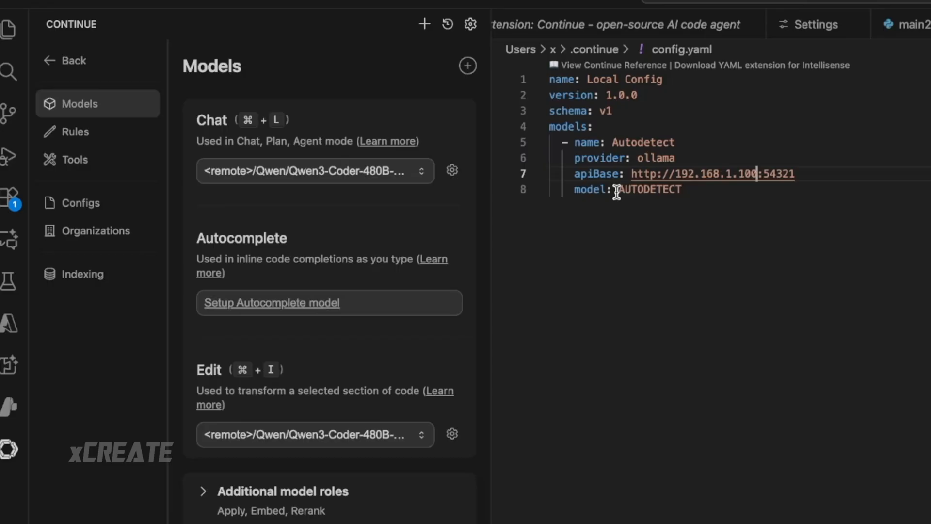
Select main2.py code for a Continue inline edit and start the prompt with 'ma'.
{"action": "left_click", "coordinate": [315, 170]}
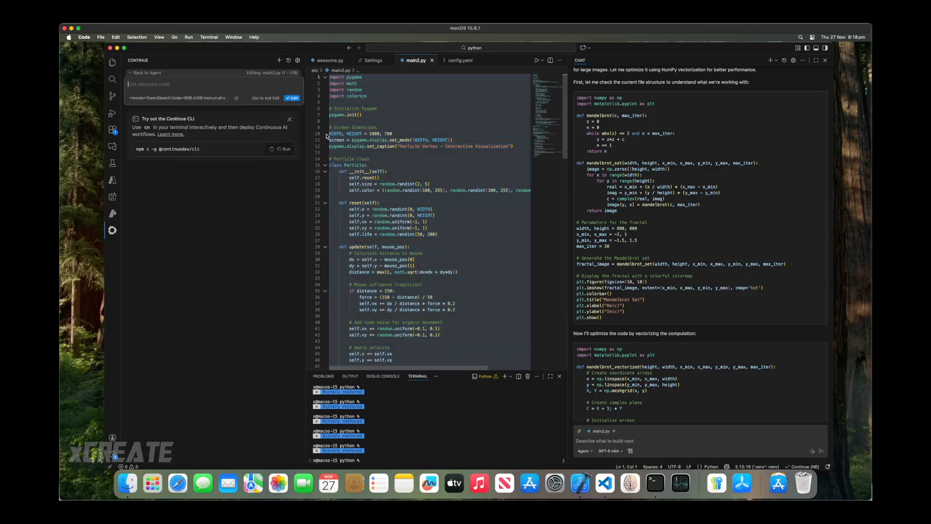
{"action": "type", "text": "ma"}
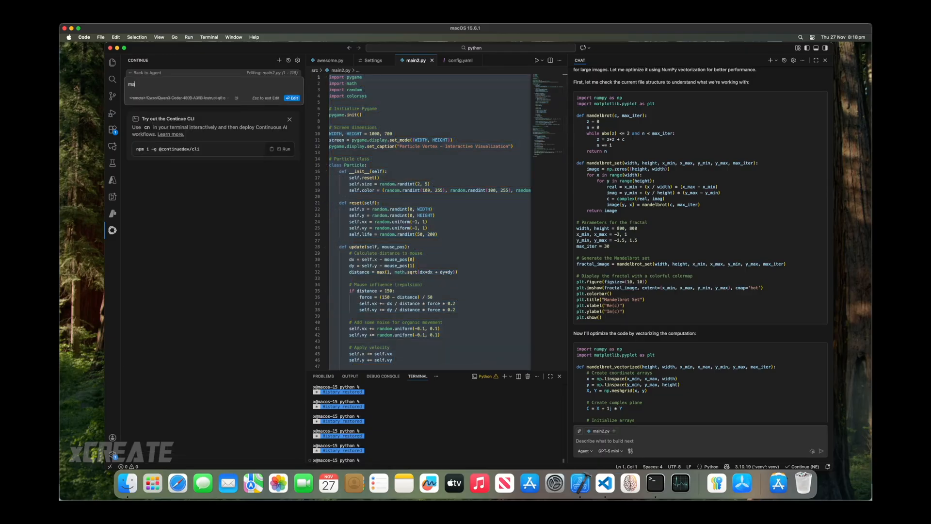